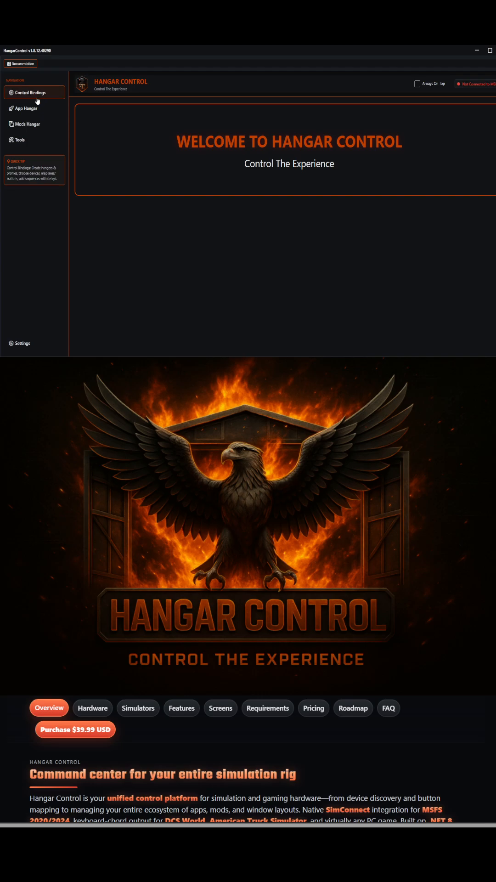
- Scroll the product page to the feature list and the DirectInput, Stream Deck, MIDI hardware cards
left_click(26, 108)
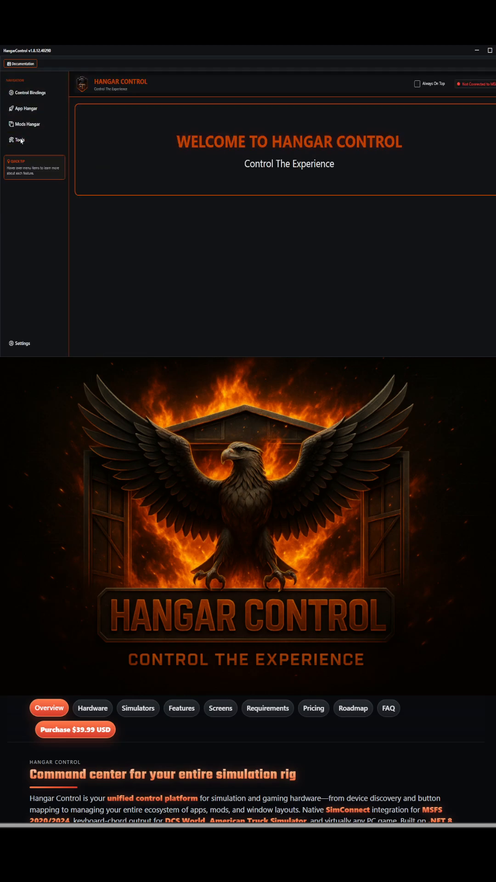
mouse_move(316, 147)
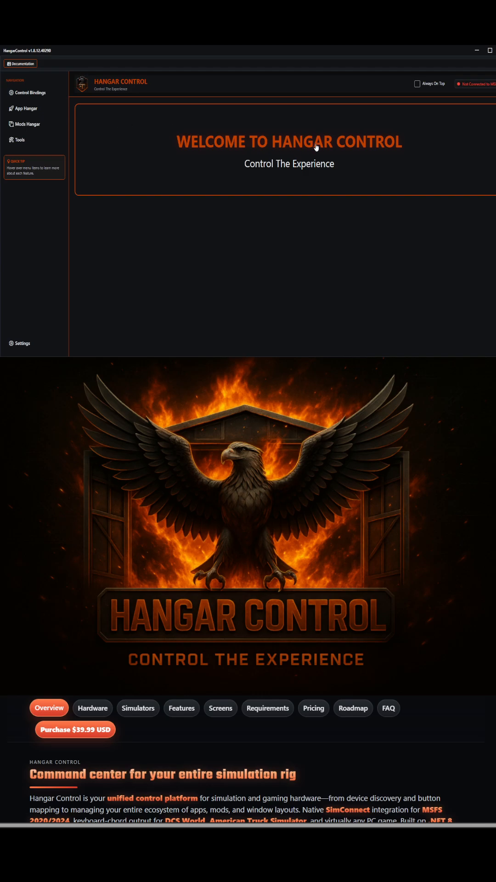
mouse_move(348, 113)
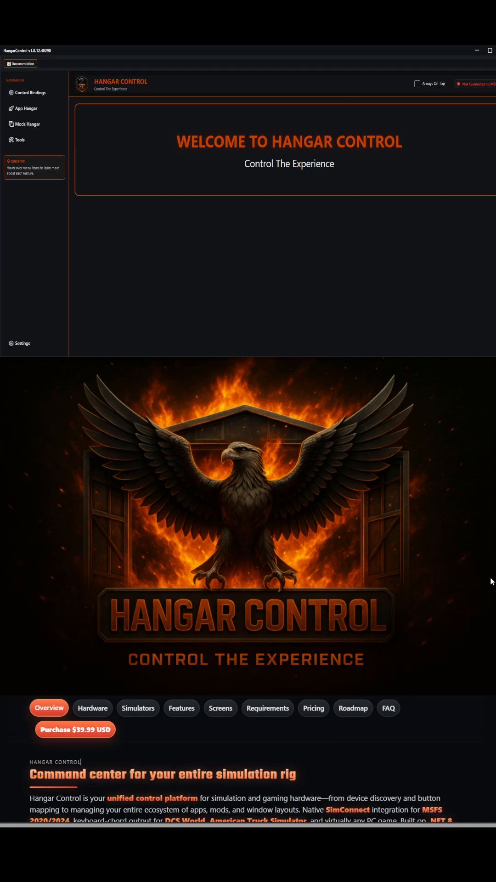
mouse_move(487, 582)
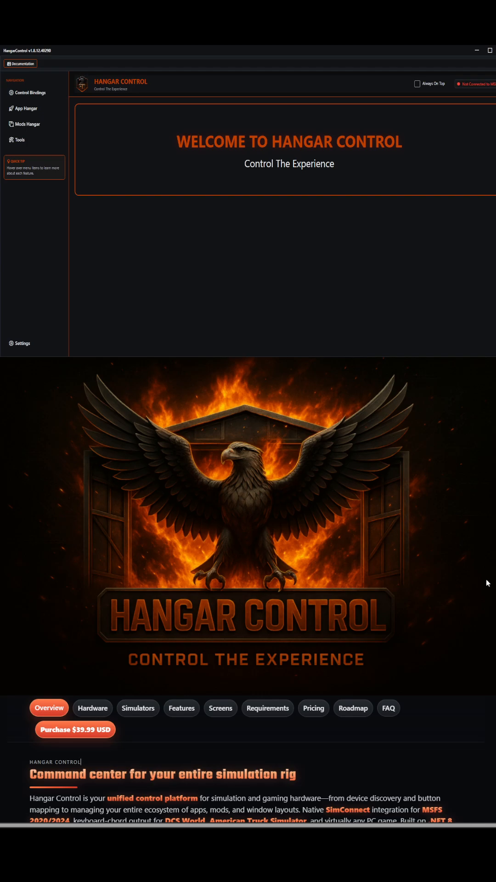
mouse_move(494, 550)
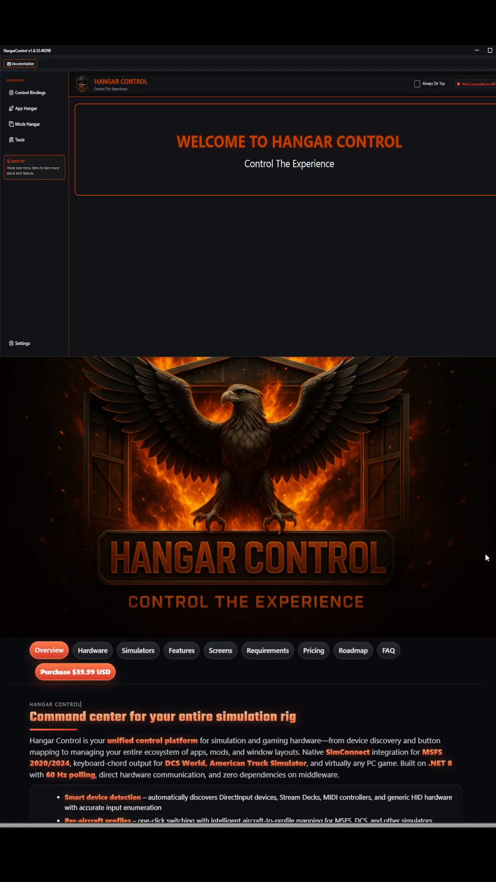
scroll("down", 3)
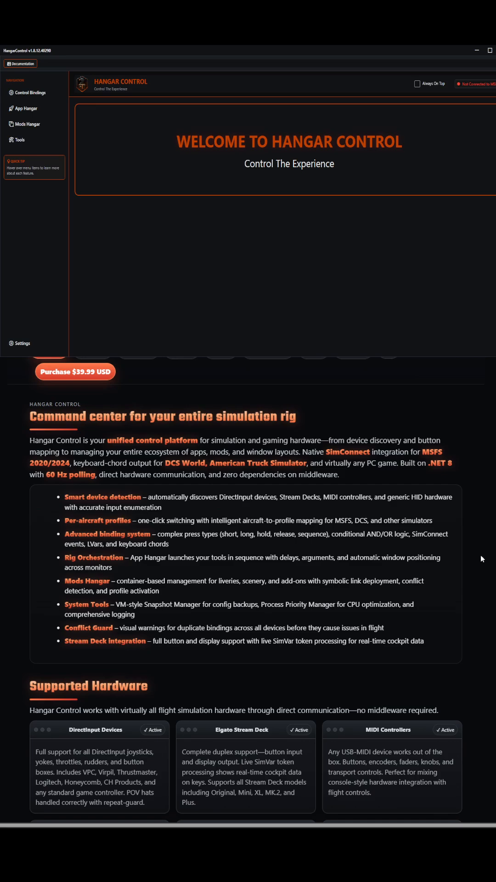
- Scroll past the hardware cards to Simulator & Game Support, revealing the Core Features grid
scroll("down", 3)
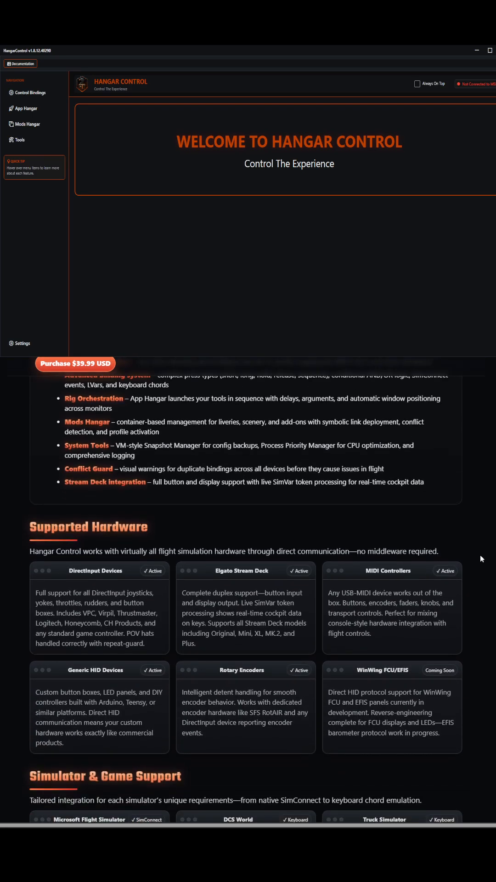
scroll("down", 3)
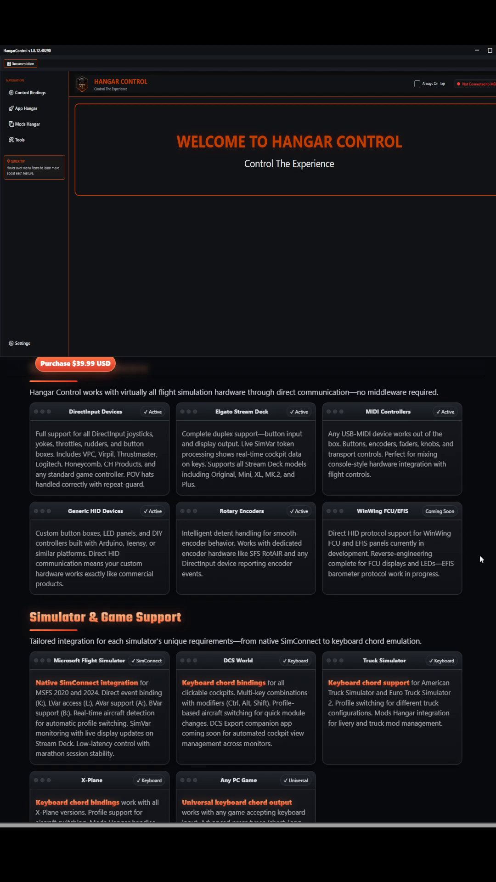
scroll("down", 3)
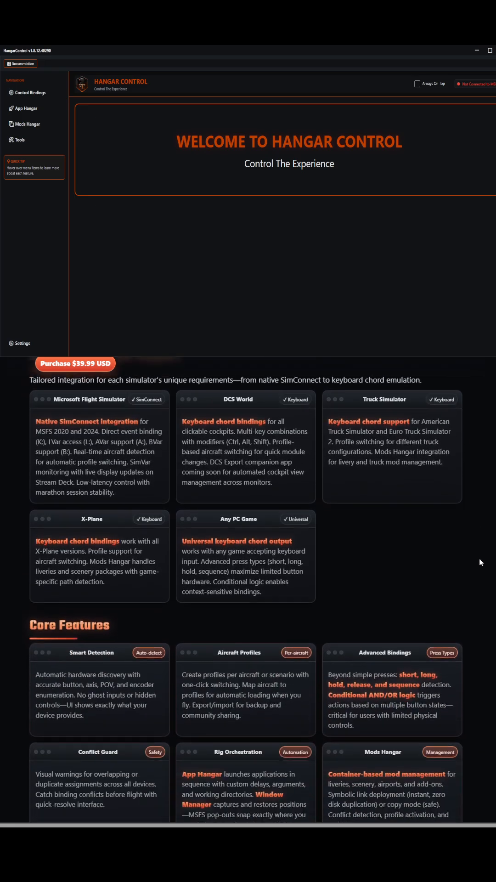
scroll("down", 3)
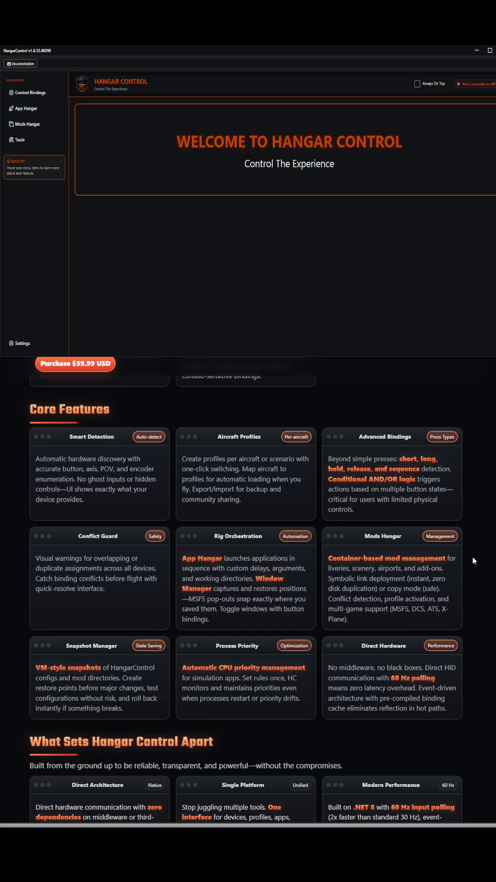
mouse_move(467, 558)
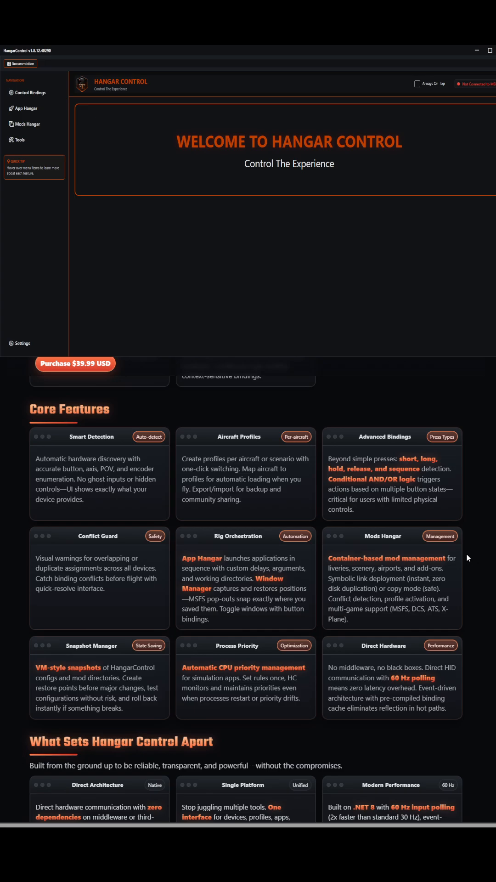
mouse_move(470, 561)
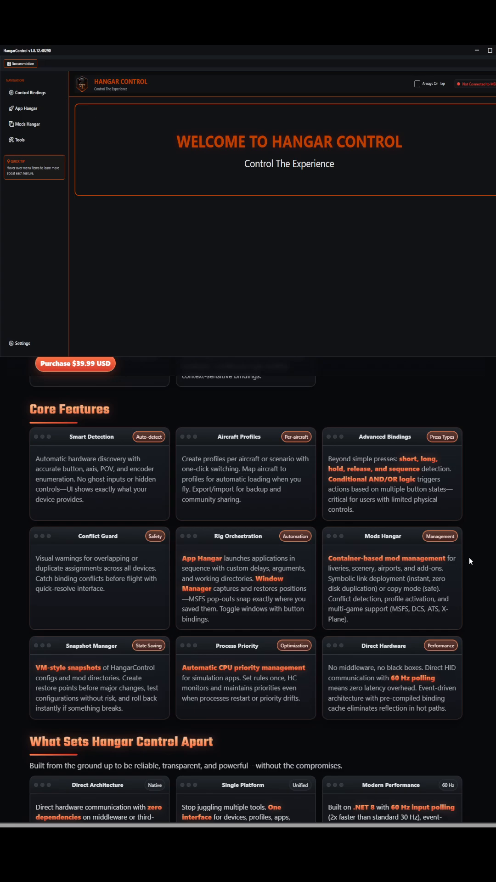
mouse_move(470, 561)
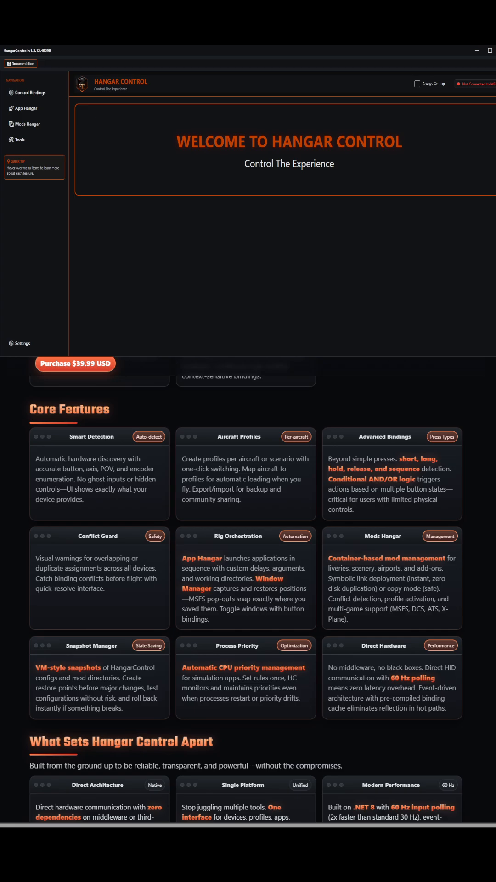